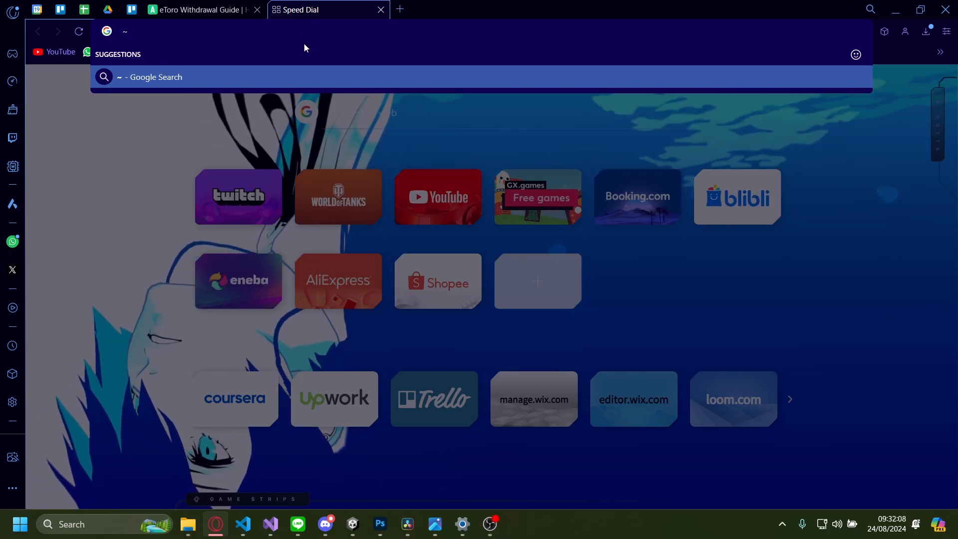
Step: Run a Google search for 'coursera coupon code' from the address bar
text(coursera)
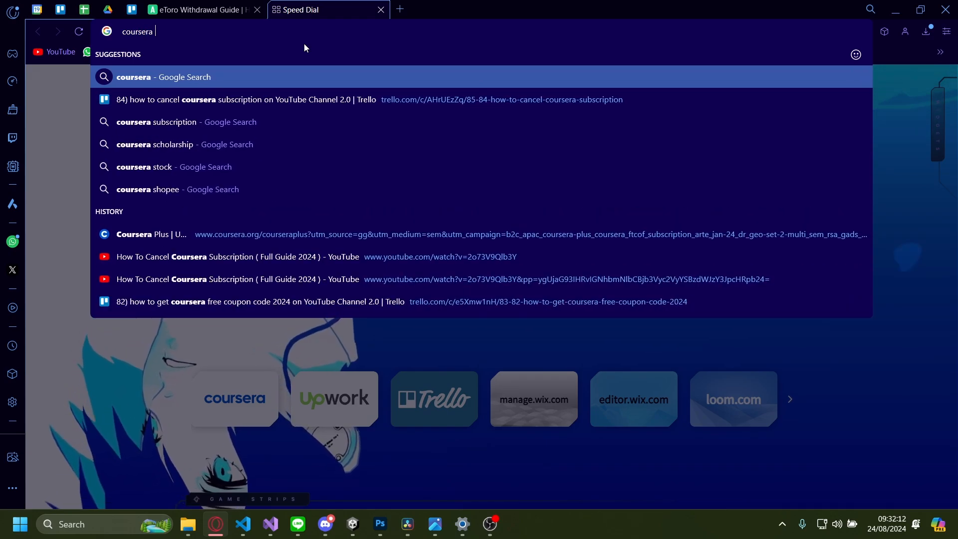
text(coupon coi)
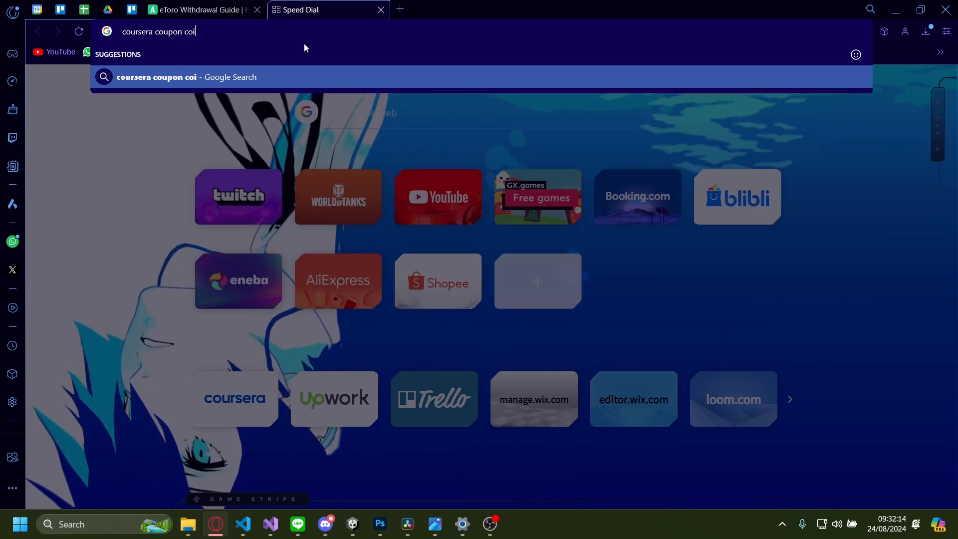
key(Return)
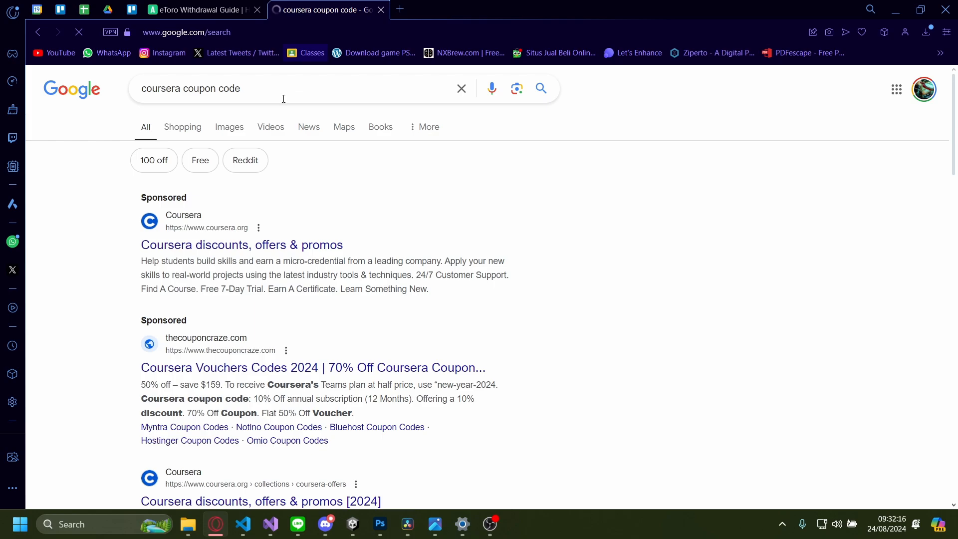
Step: Browse the results and switch to the newly opened WorthEPenny Coursera coupon tab
scroll(down, 3)
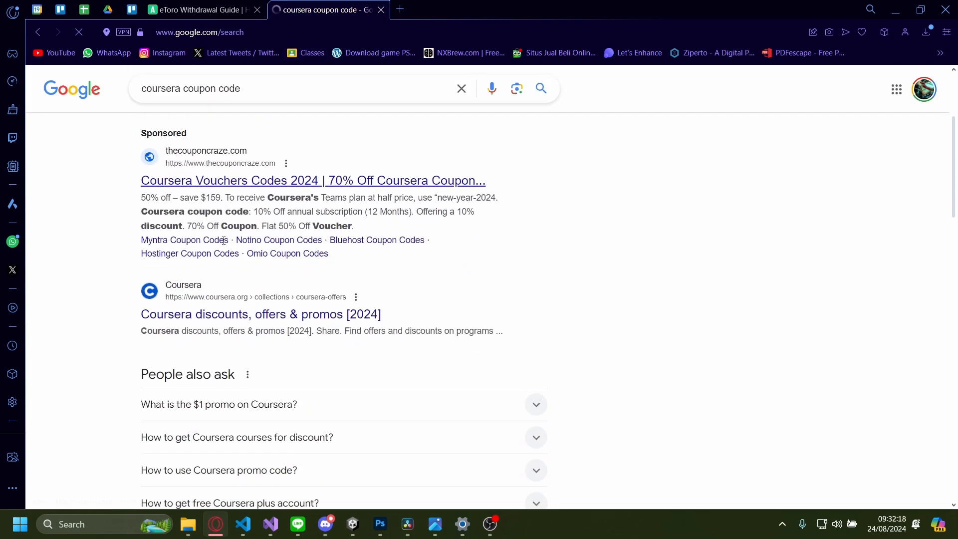
scroll(down, 3)
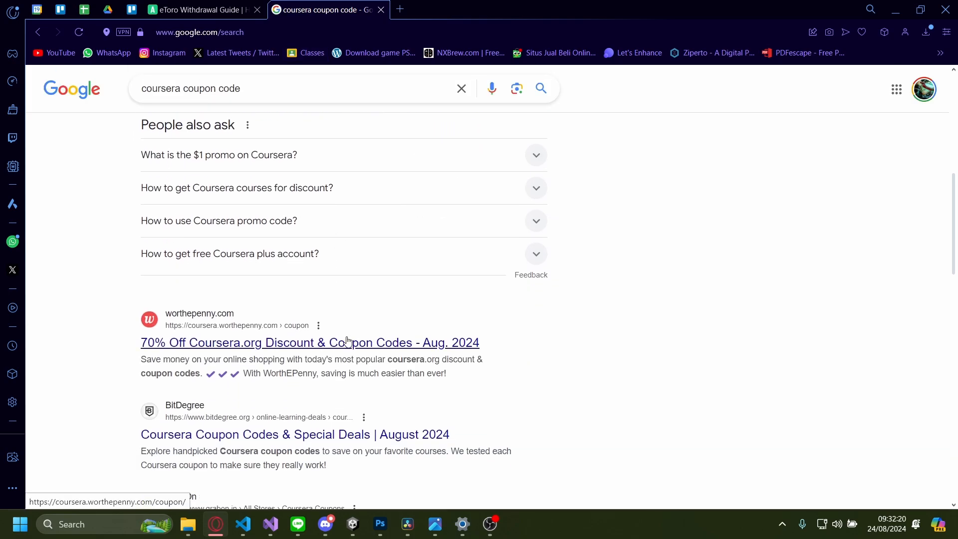
scroll(down, 3)
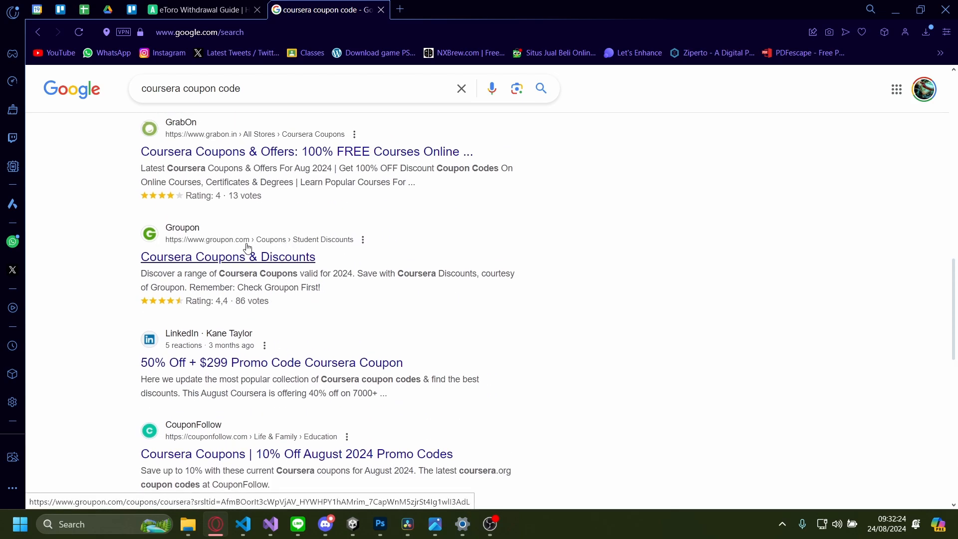
scroll(up, 3)
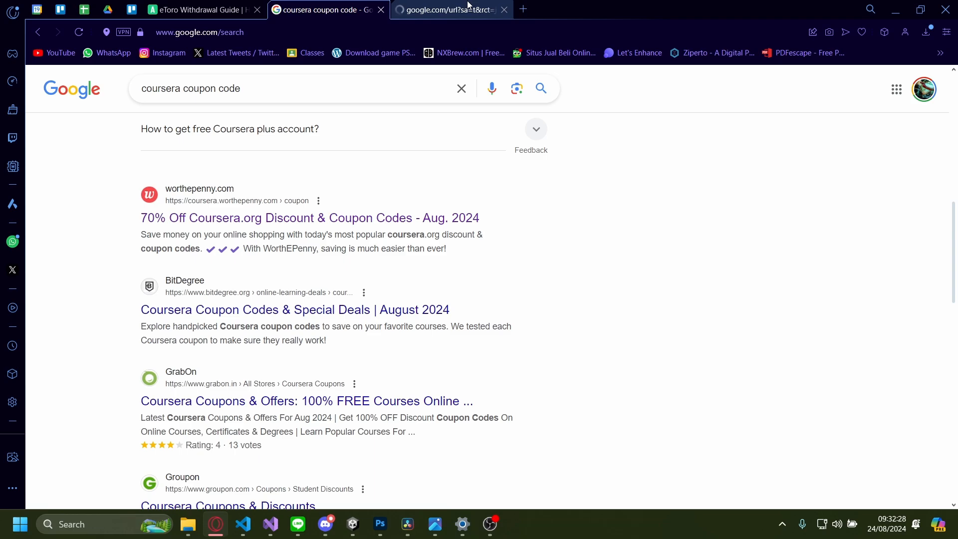
click(310, 218)
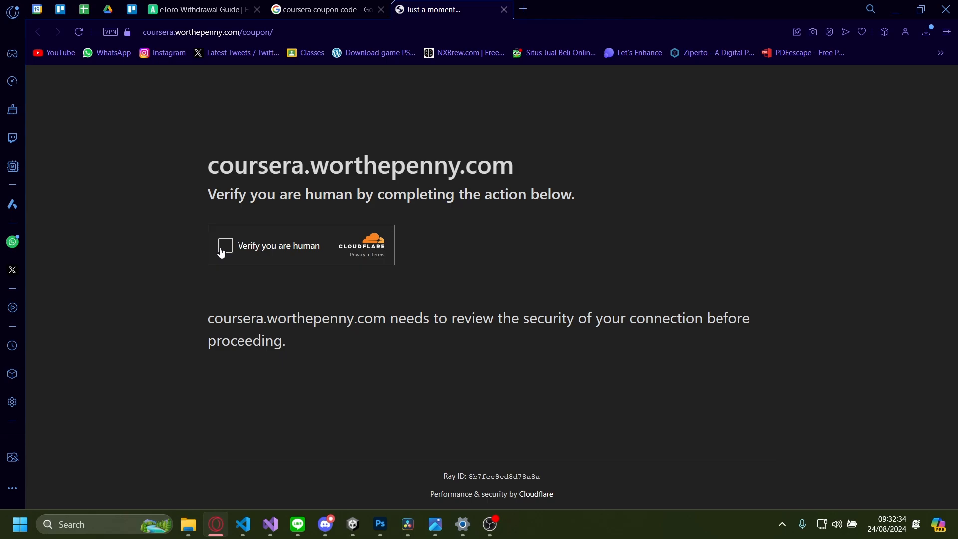
Step: Pass WorthEPenny's Cloudflare human check, browse its coupon list, and return to the Google tab
click(224, 245)
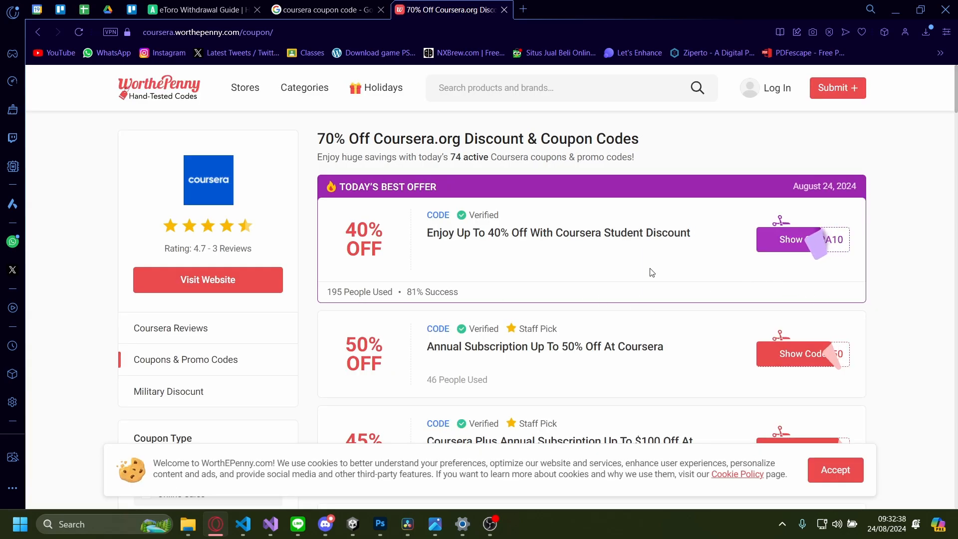
scroll(down, 3)
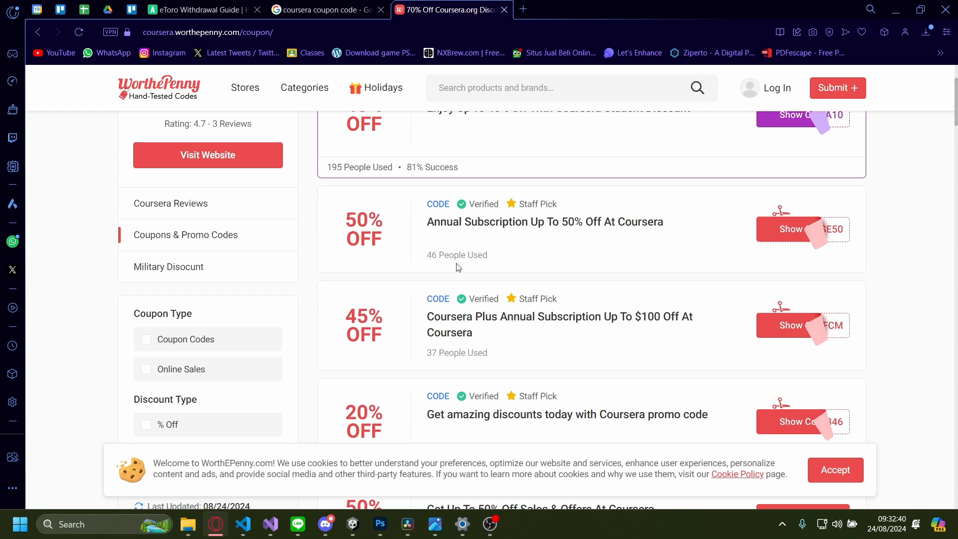
scroll(up, 3)
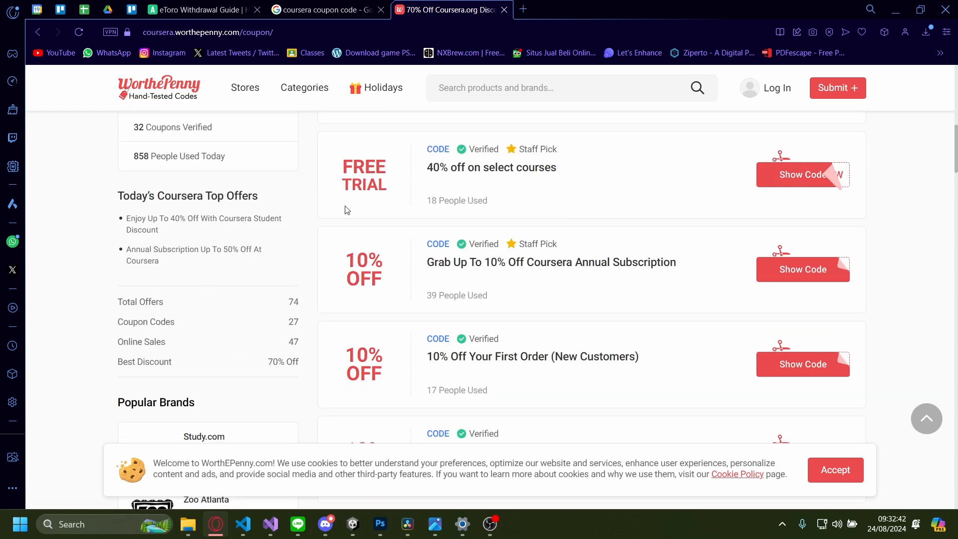
click(323, 10)
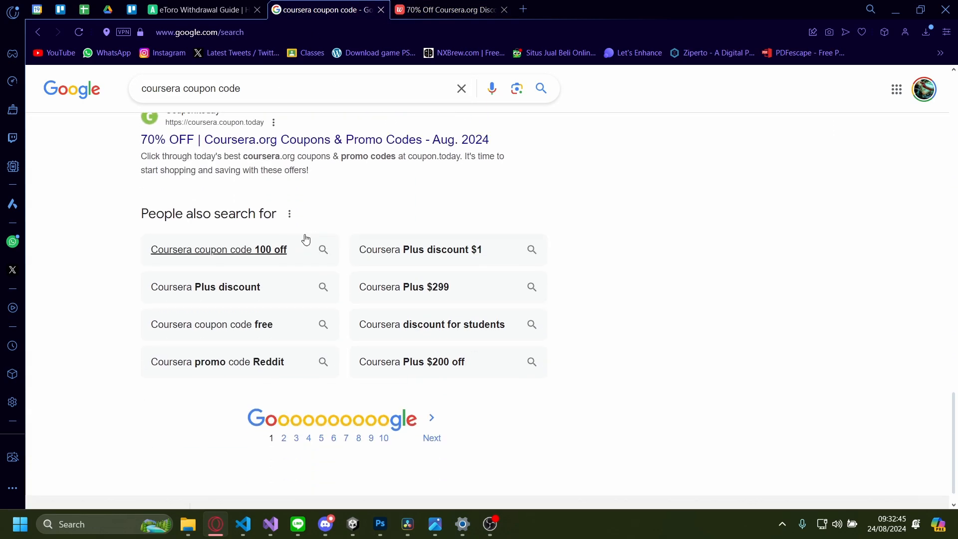
Step: Run the related search 'Coursera coupon code free' and browse its results
click(245, 88)
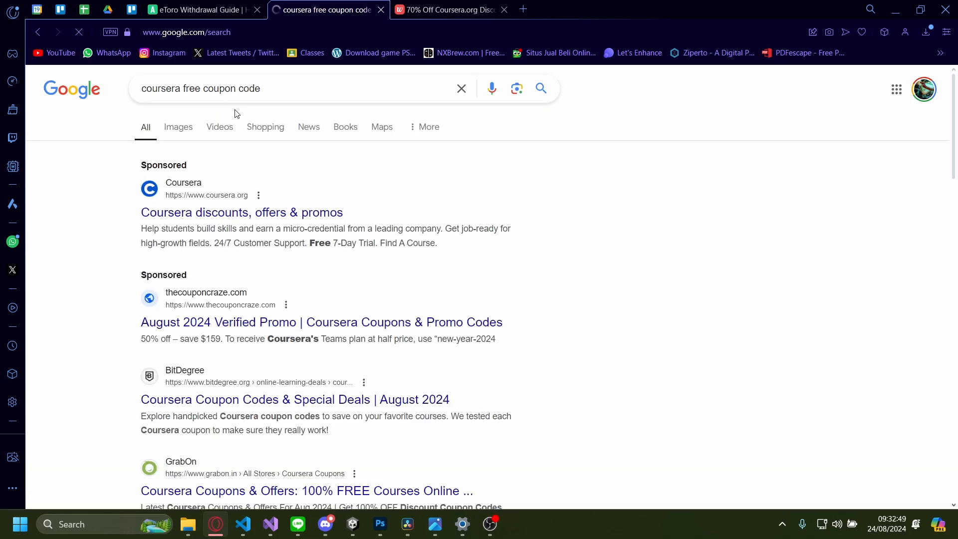
scroll(down, 3)
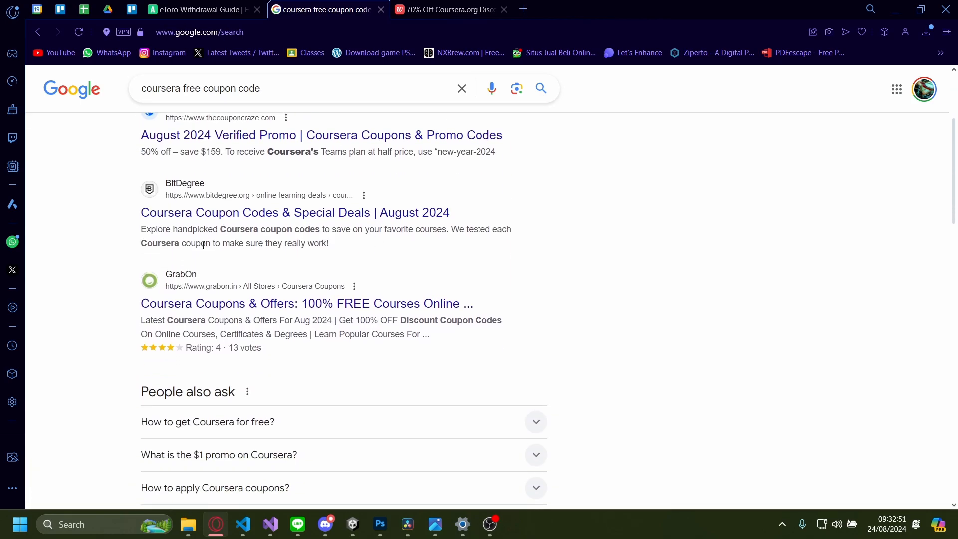
scroll(down, 3)
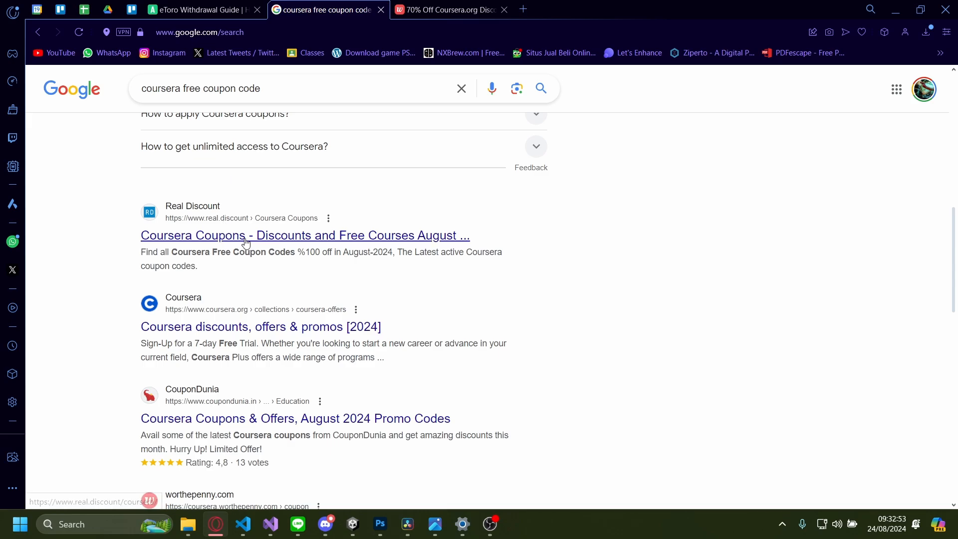
Step: Open the CouponDunia and coupon.today results each in a new tab
right_click(245, 236)
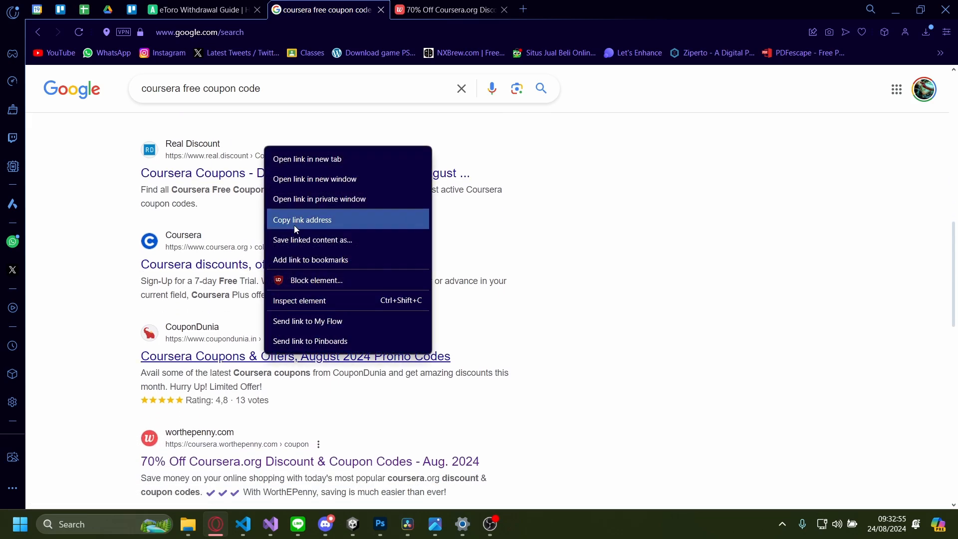
click(306, 159)
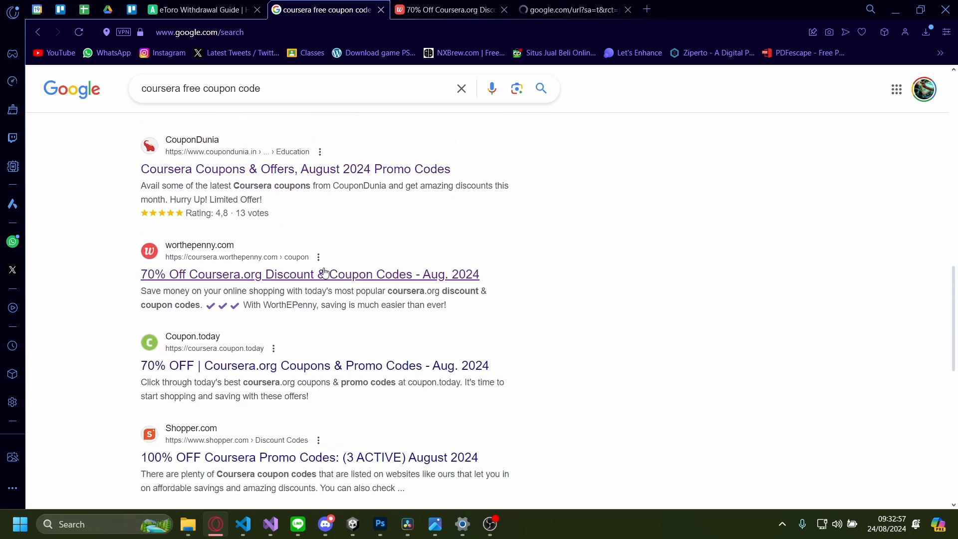
right_click(309, 273)
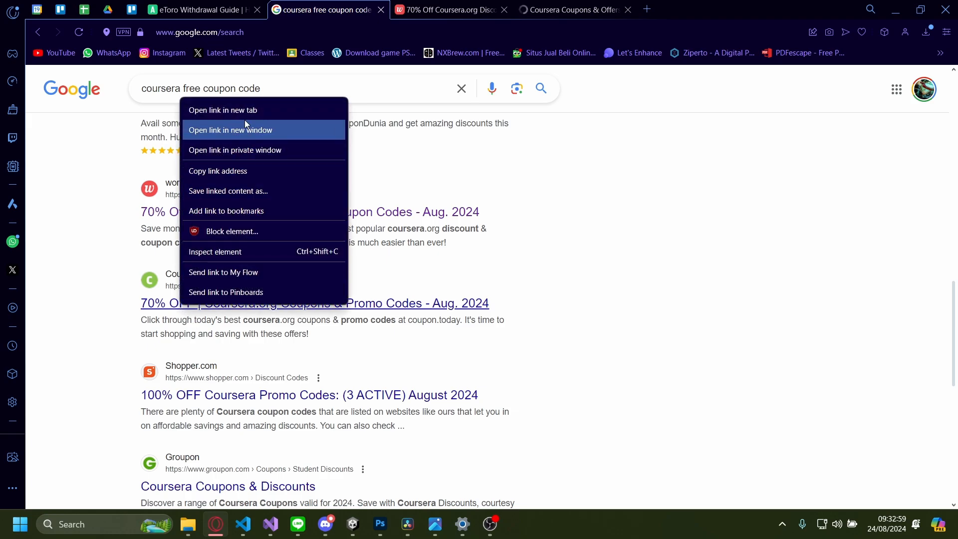
click(230, 130)
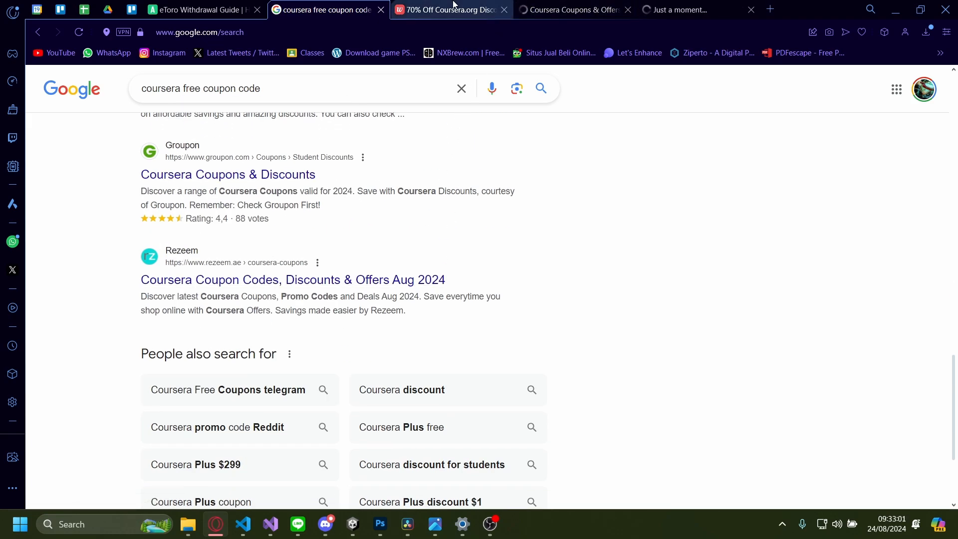
Step: View the CouponDunia offers tab, then pass coupon.today's Cloudflare human check
click(568, 10)
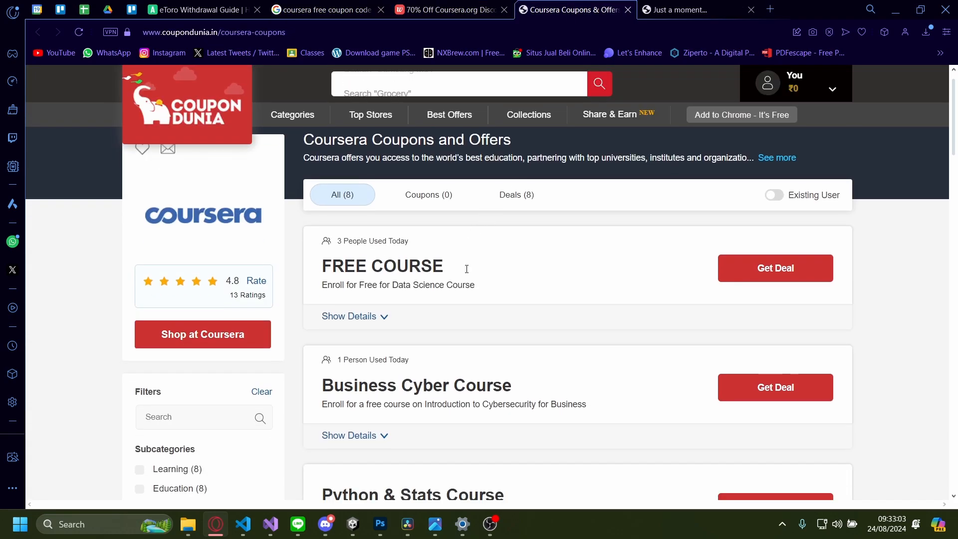
click(685, 10)
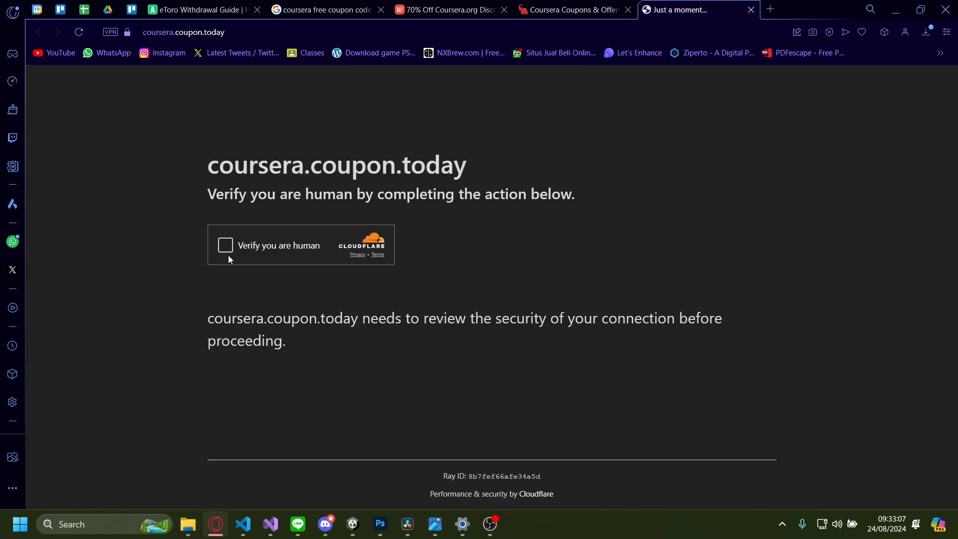
click(225, 246)
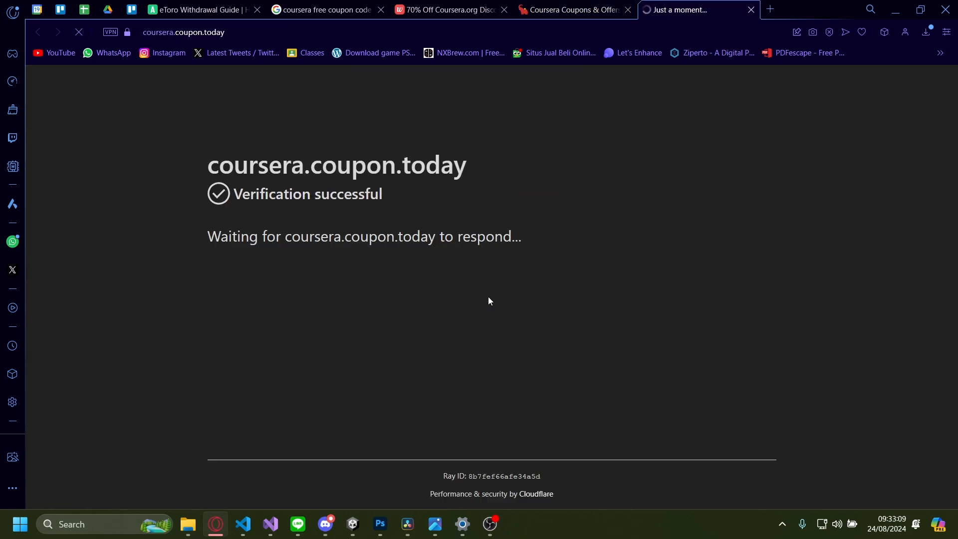